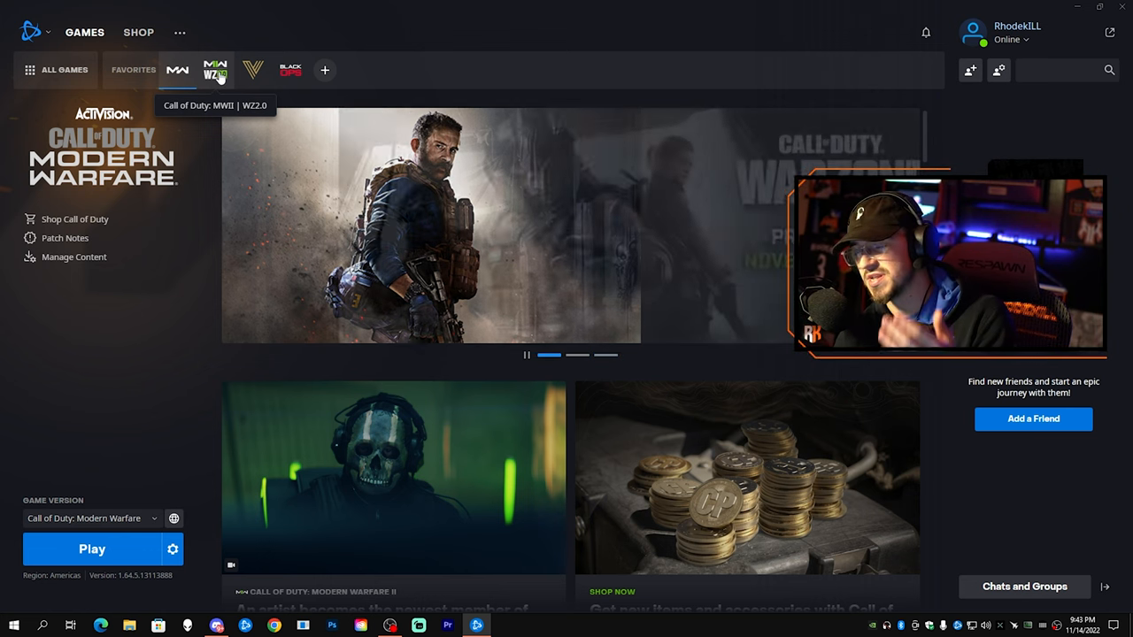
# - Switch to the Call of Duty: MWII | WZ2.0 game page and open its options menu
pyautogui.click(215, 70)
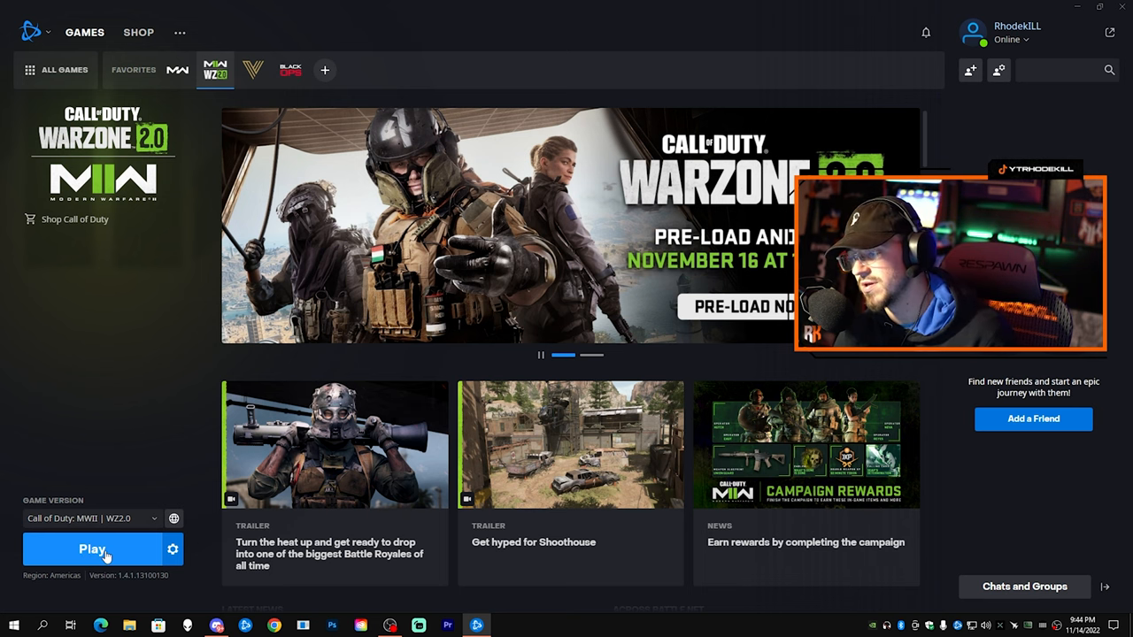
pyautogui.moveTo(174, 548)
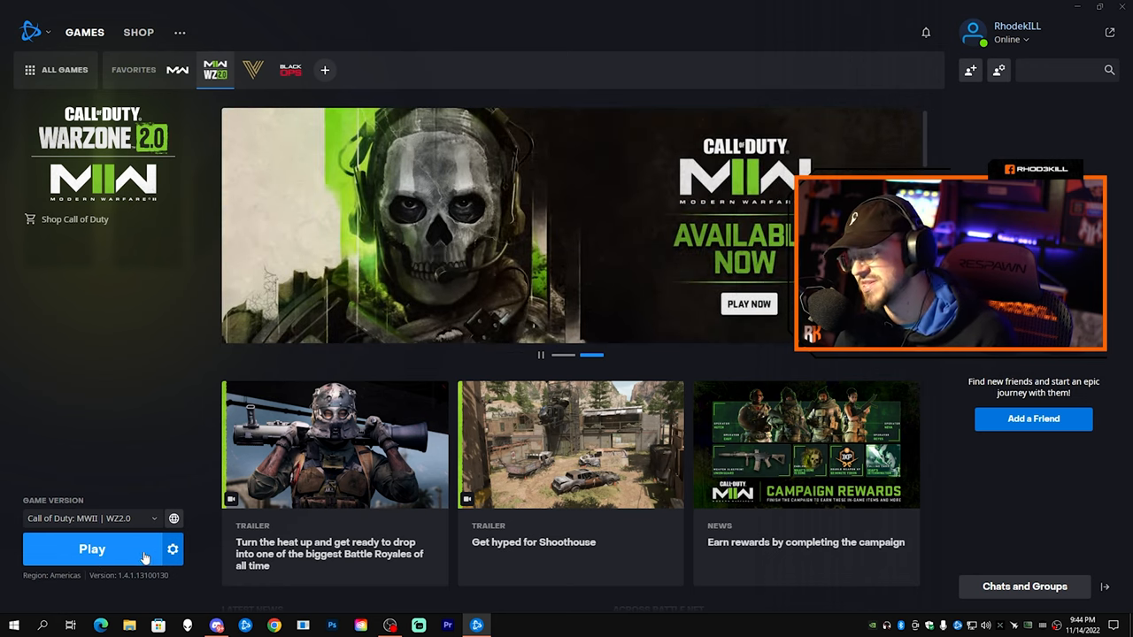
pyautogui.click(173, 549)
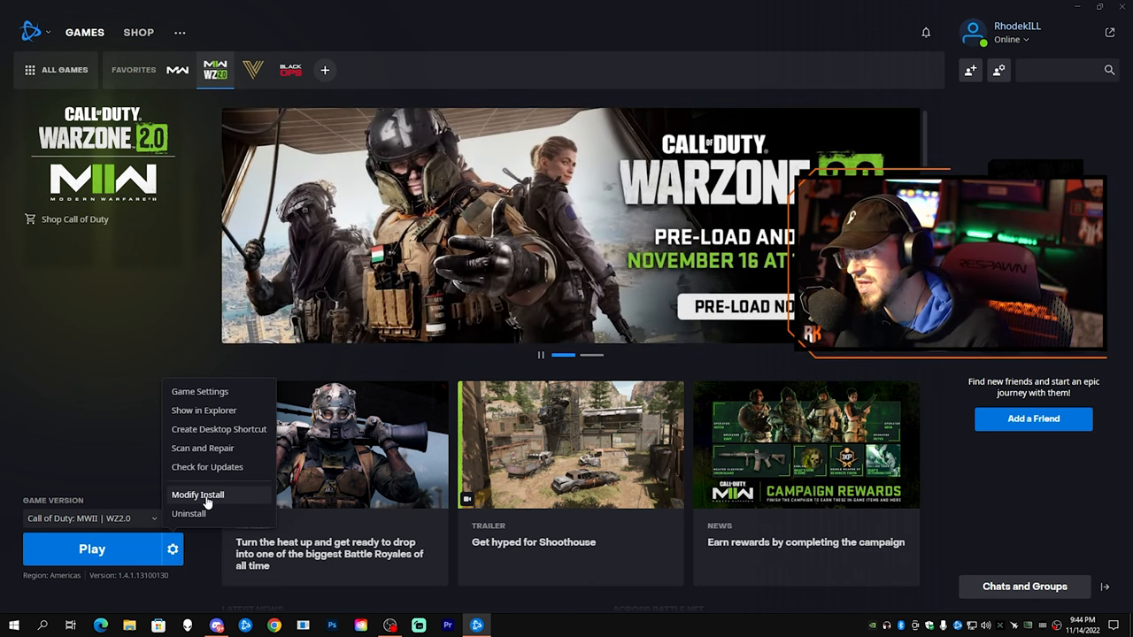
# - Choose Modify Install to open the Modify Installation dialog
pyautogui.click(197, 495)
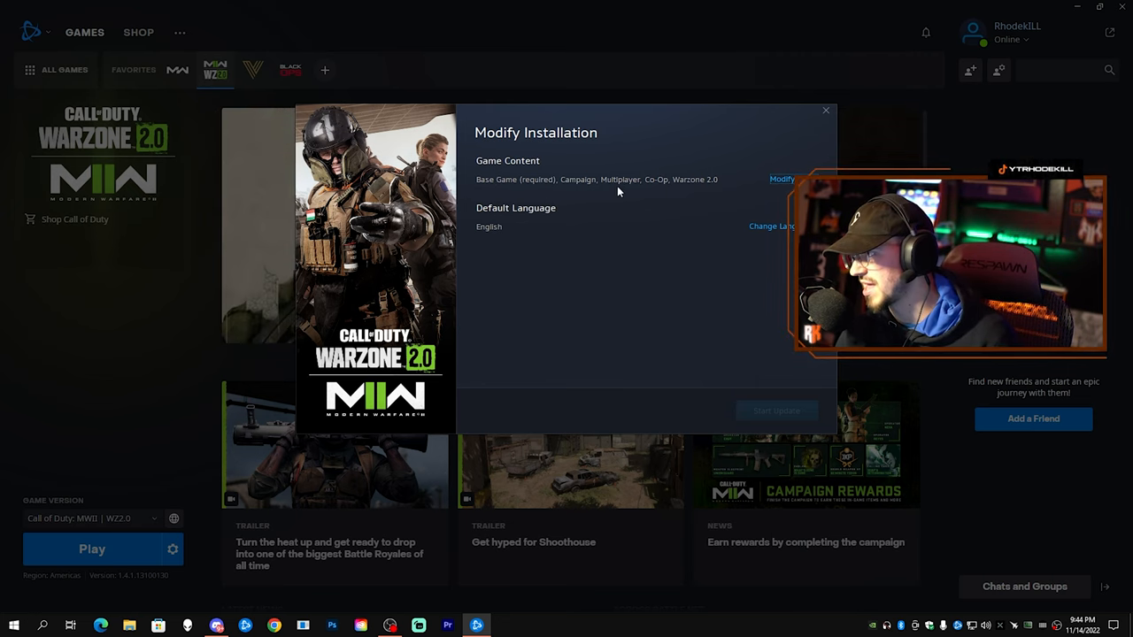
pyautogui.moveTo(682, 199)
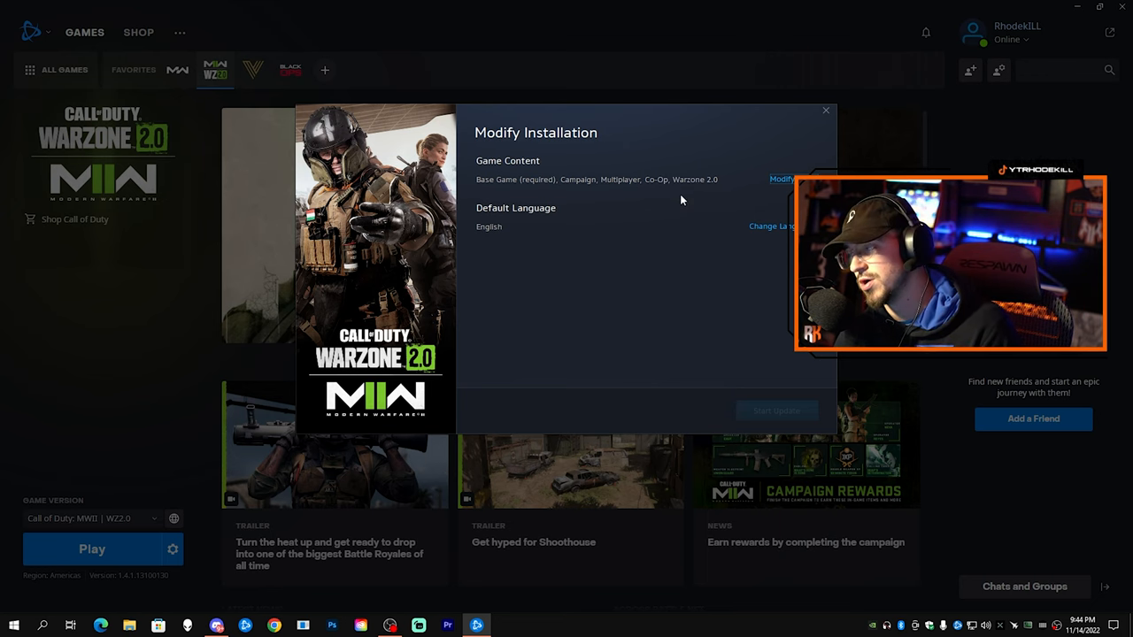
# - Open the Game Content list and toggle Warzone 2.0 off and back on
pyautogui.click(781, 179)
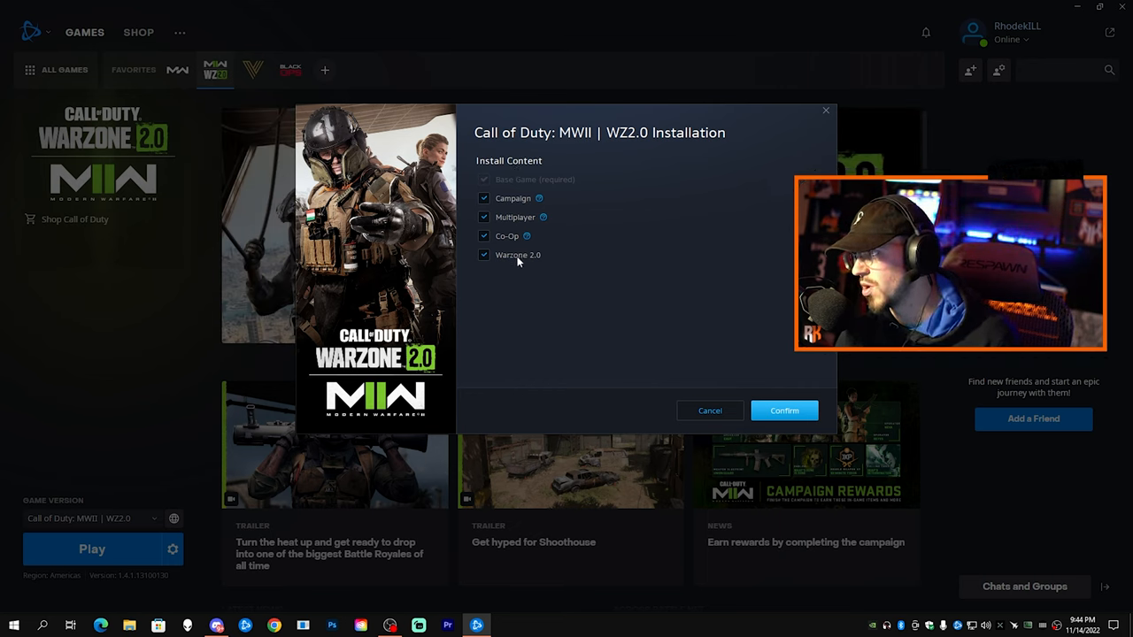
pyautogui.click(483, 255)
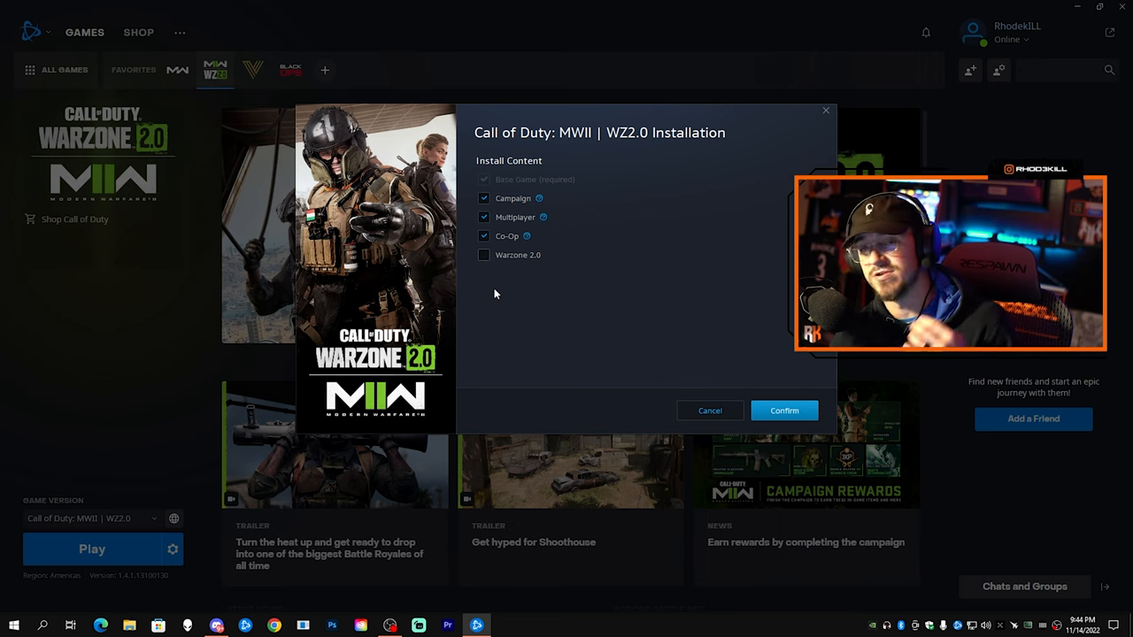
pyautogui.click(483, 255)
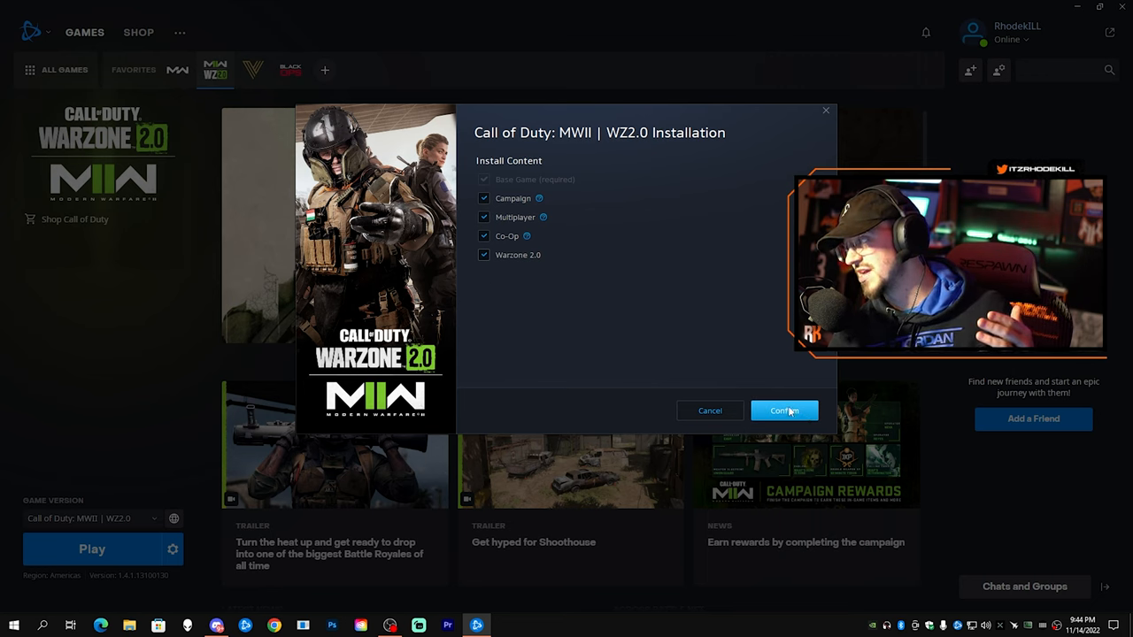
# - Confirm the content selection with Warzone 2.0 included
pyautogui.click(783, 410)
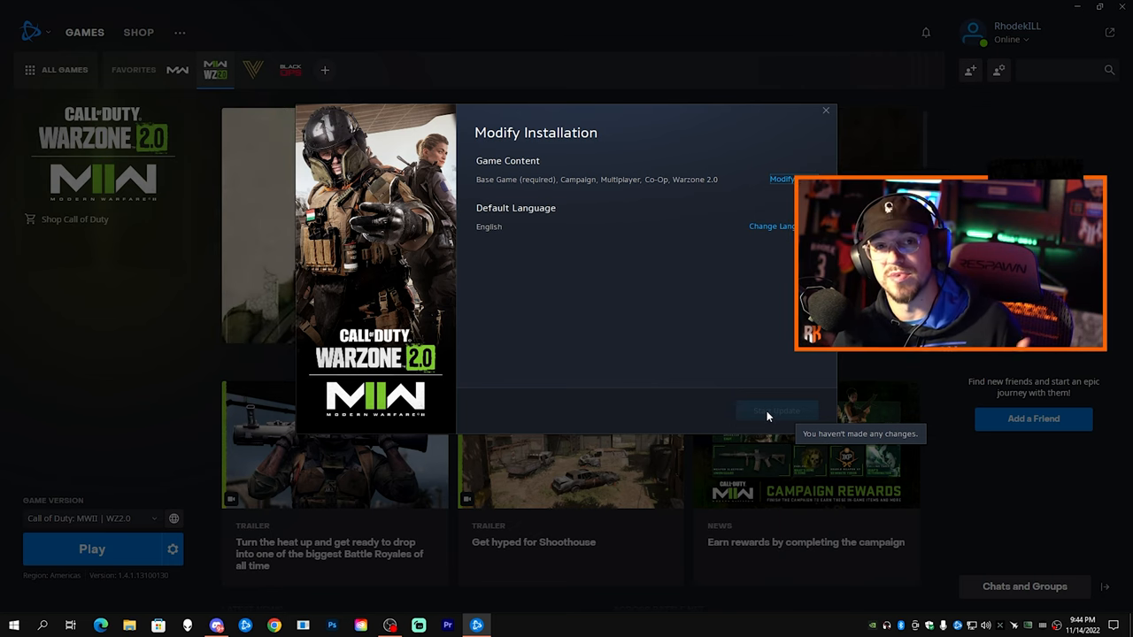
pyautogui.moveTo(730, 431)
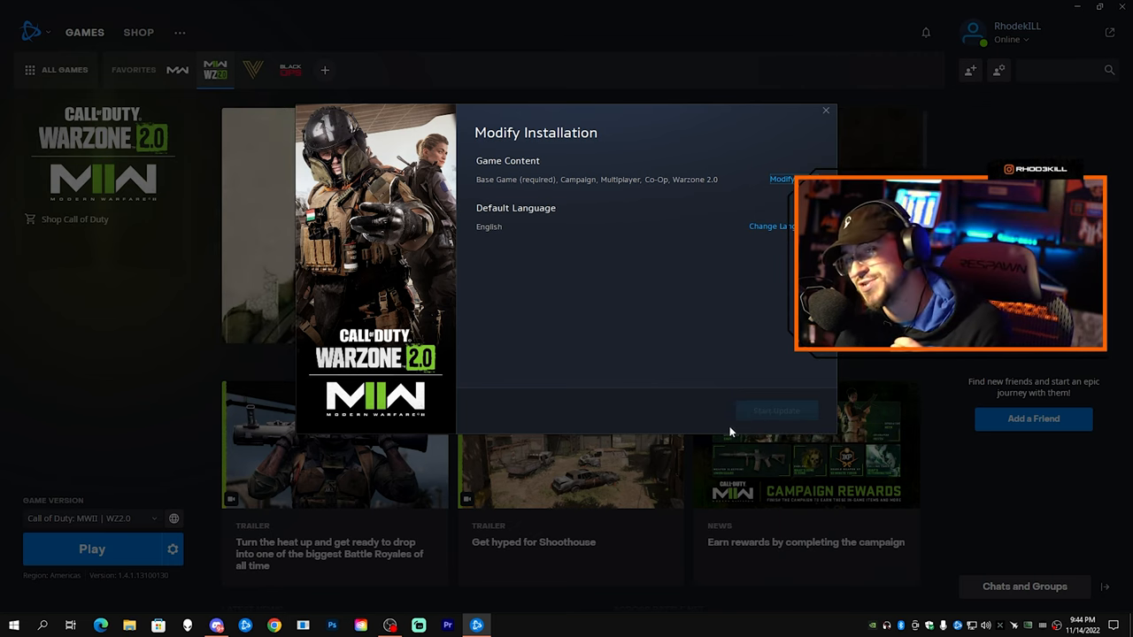